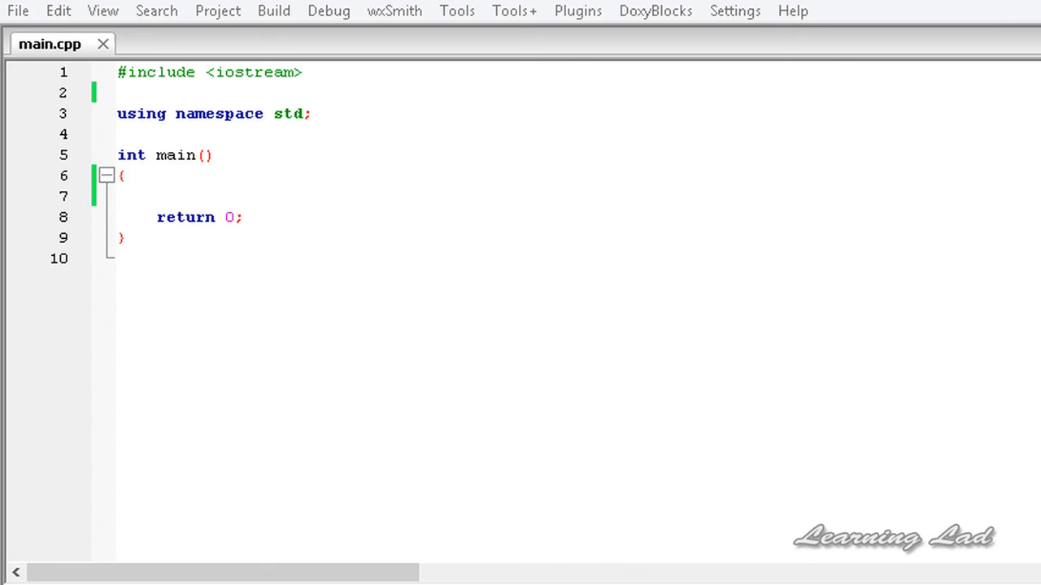
pyautogui.moveTo(315, 205)
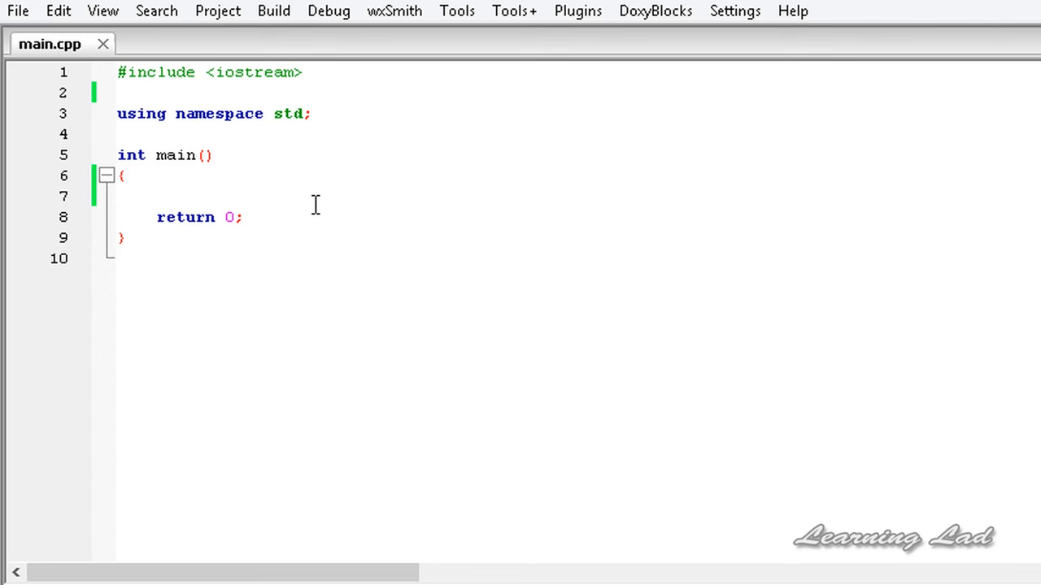
# Step: Declare string data and read it with cin >> data inside main
pyautogui.write('string data;')
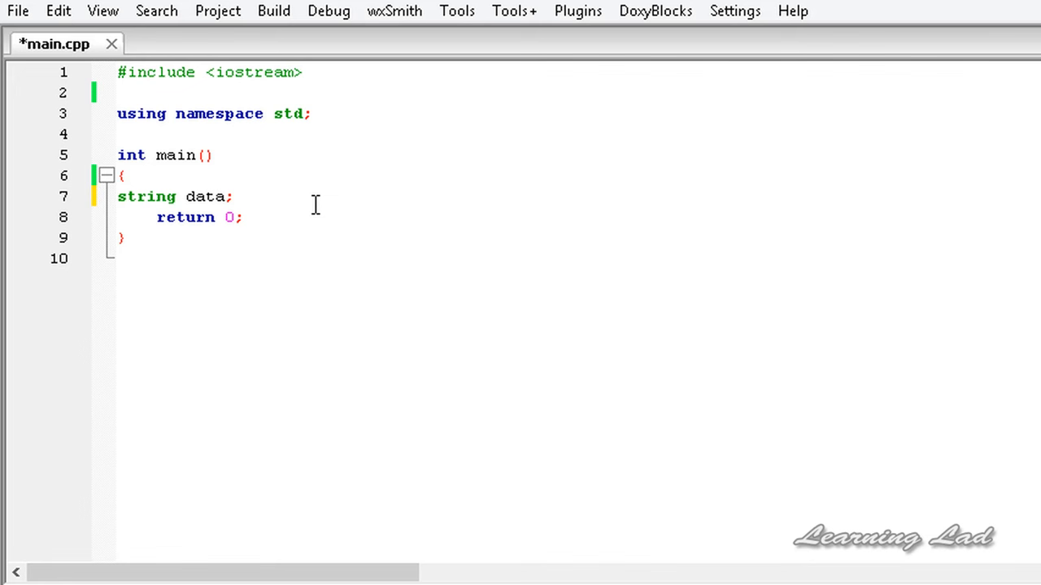
pyautogui.write('cin >>')
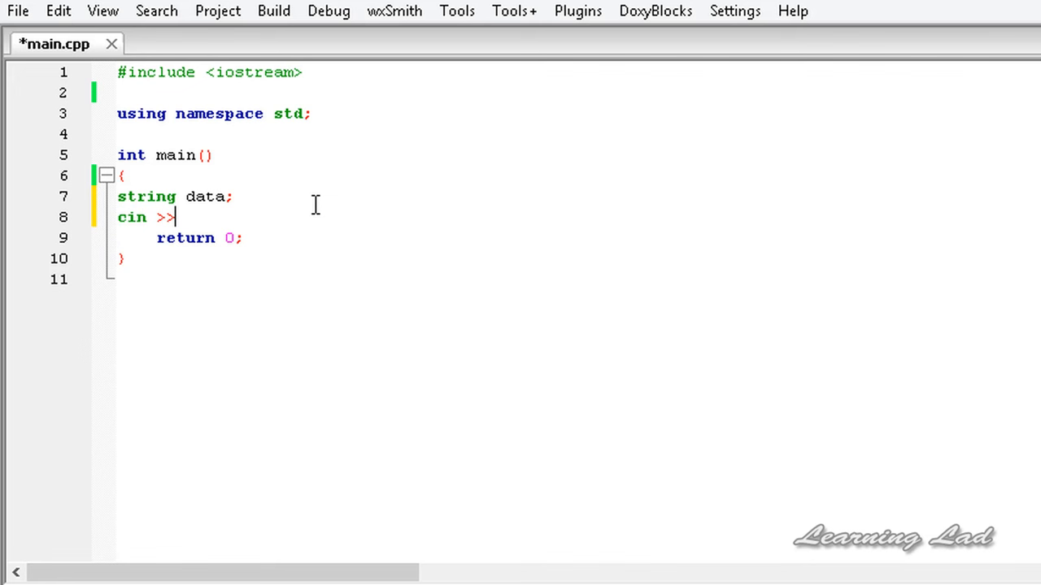
pyautogui.write('data;')
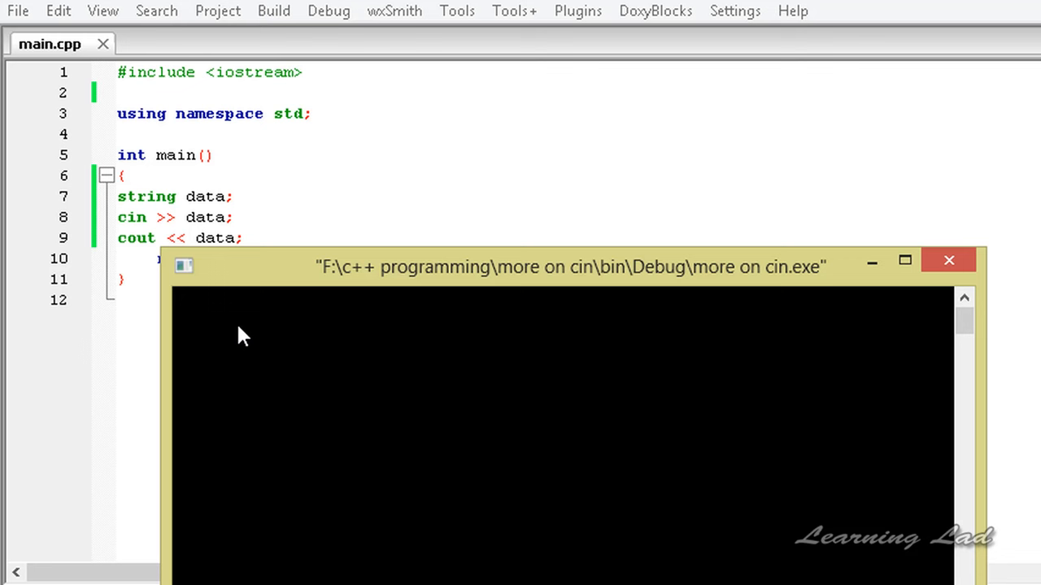
# Step: Enter 'i am the learning lad' in the console and see only 'i' echoed back
pyautogui.click(273, 9)
pyautogui.write('i am th')
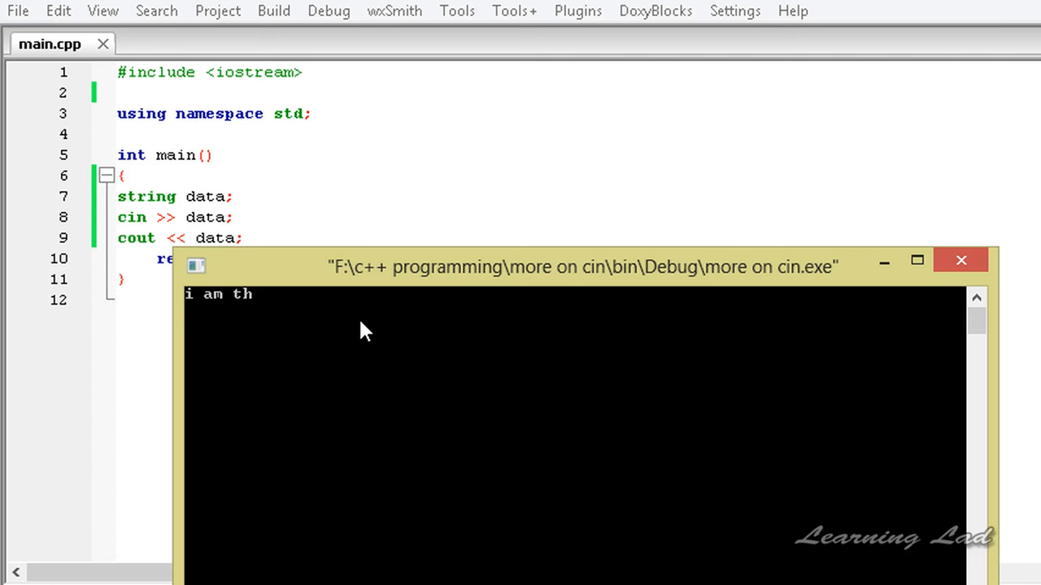
pyautogui.write('e learning lad')
pyautogui.press('Return')
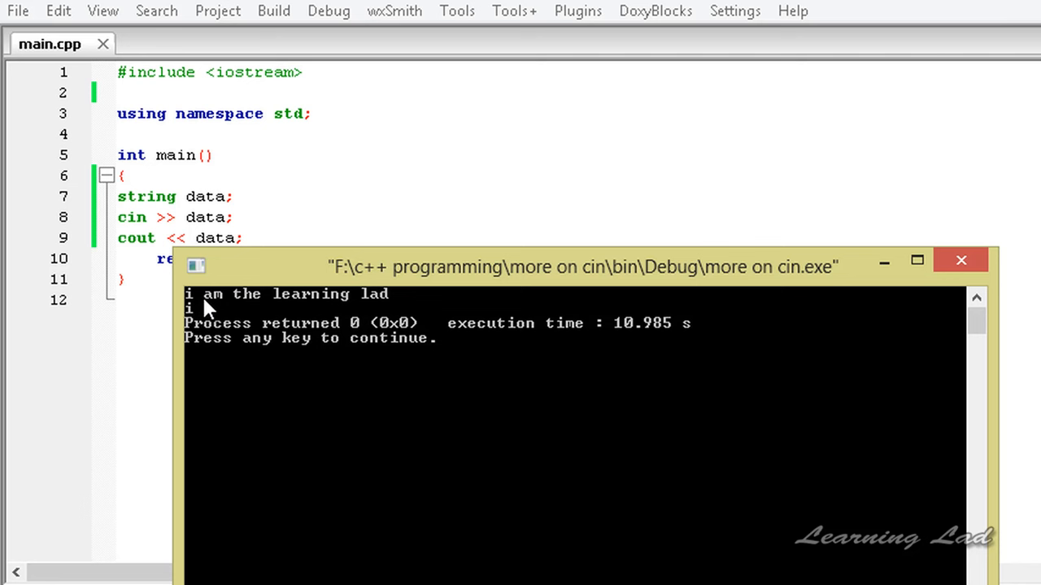
pyautogui.moveTo(264, 299)
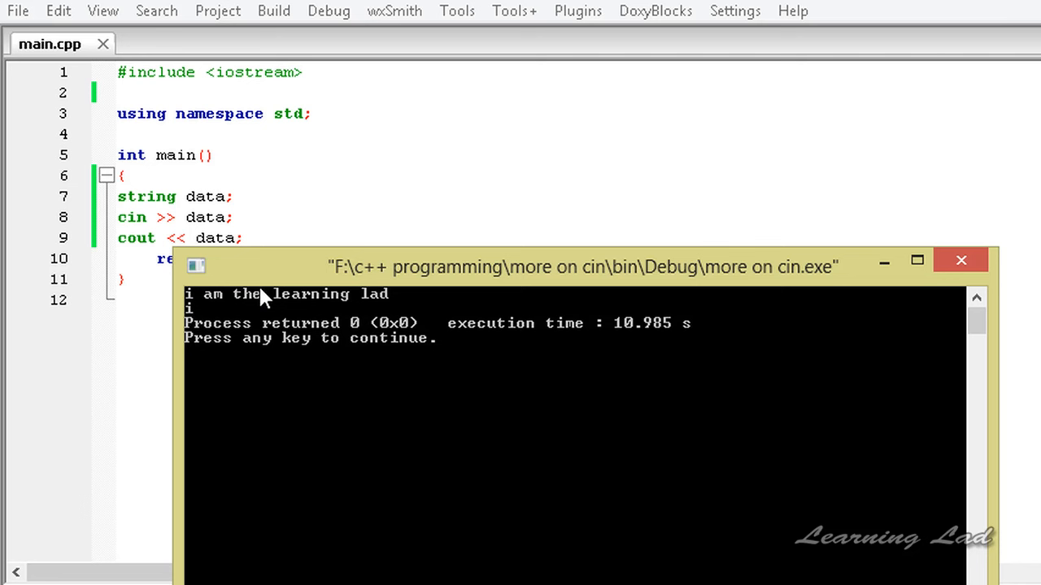
pyautogui.moveTo(257, 270)
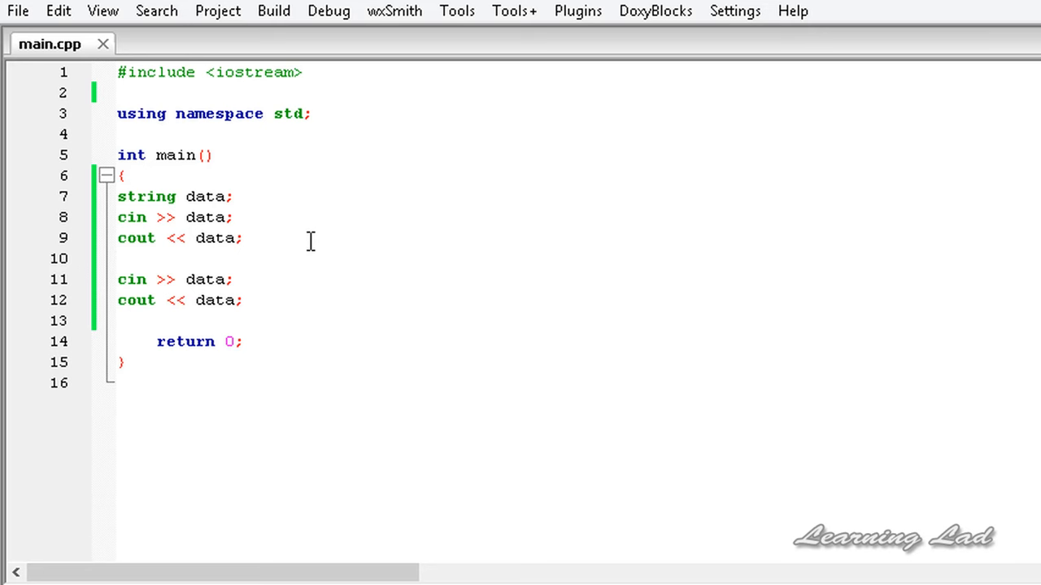
# Step: Build and run the version with a second cin >> data and cout << data pair
pyautogui.press('F9')
pyautogui.write('i am the kearning lad')
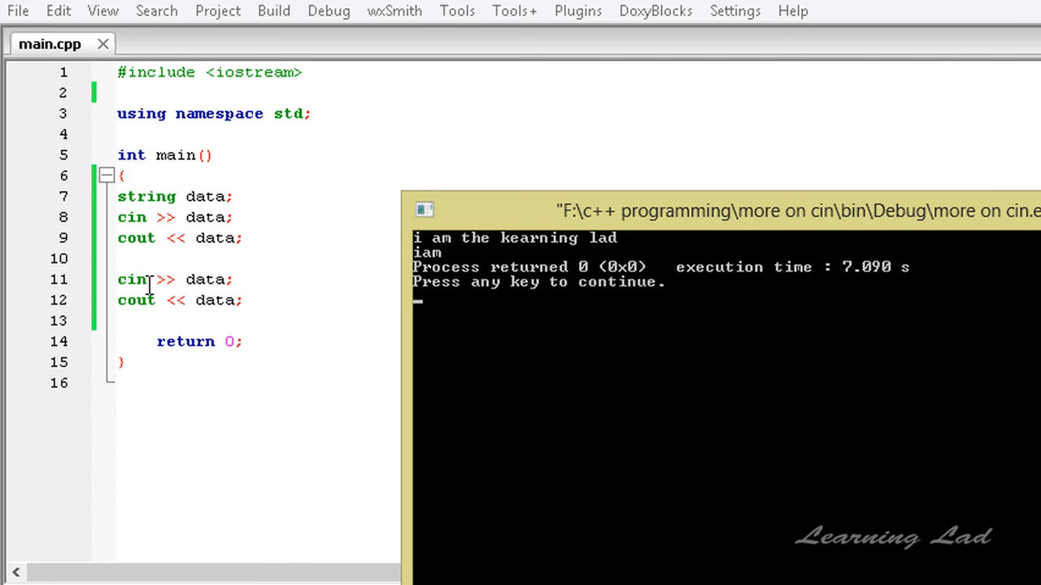
pyautogui.moveTo(474, 257)
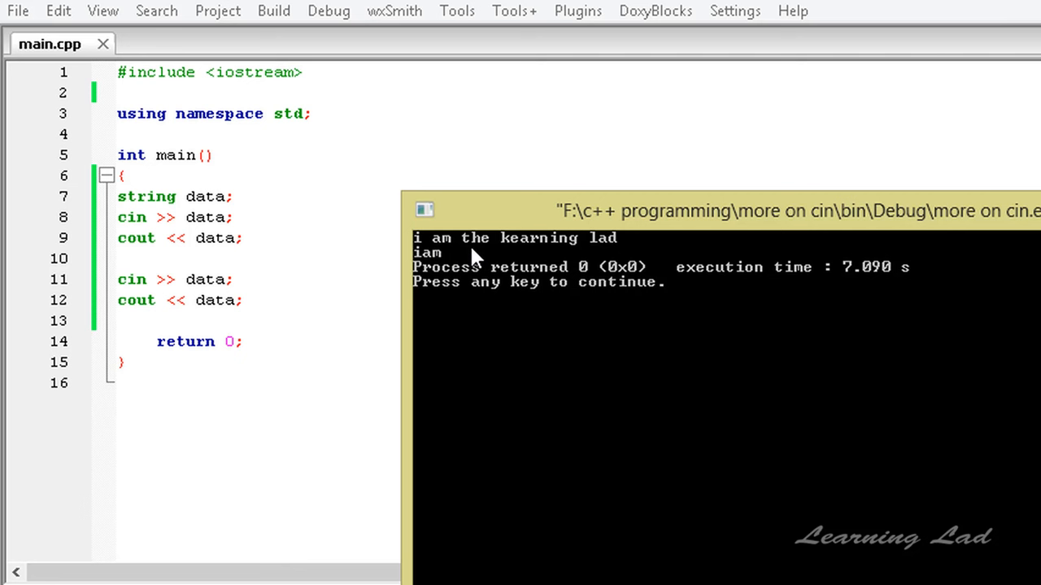
pyautogui.moveTo(389, 322)
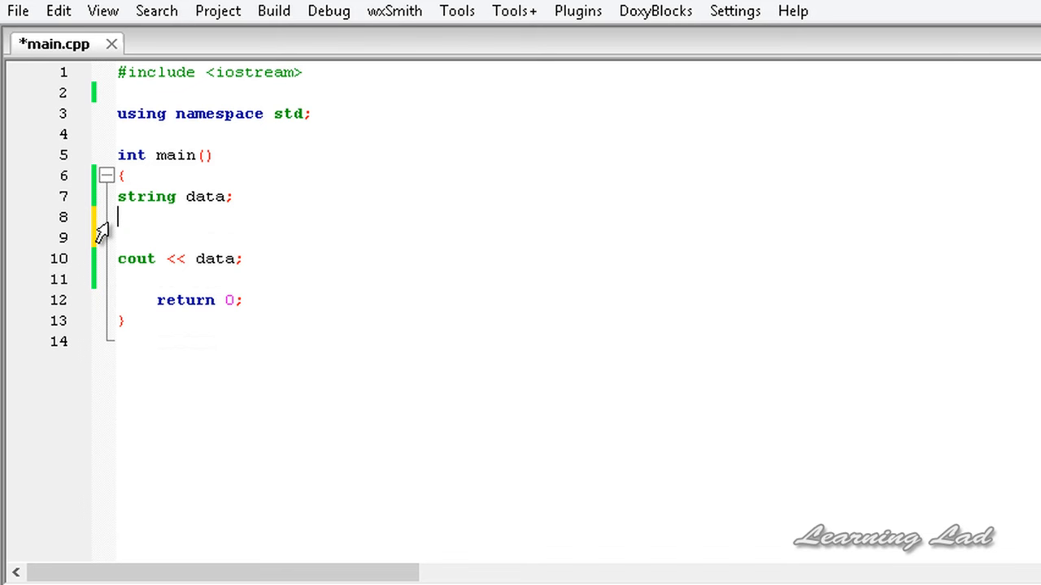
# Step: Write getline(cin, data) in place of the two cin >> reads
pyautogui.write('getline();')
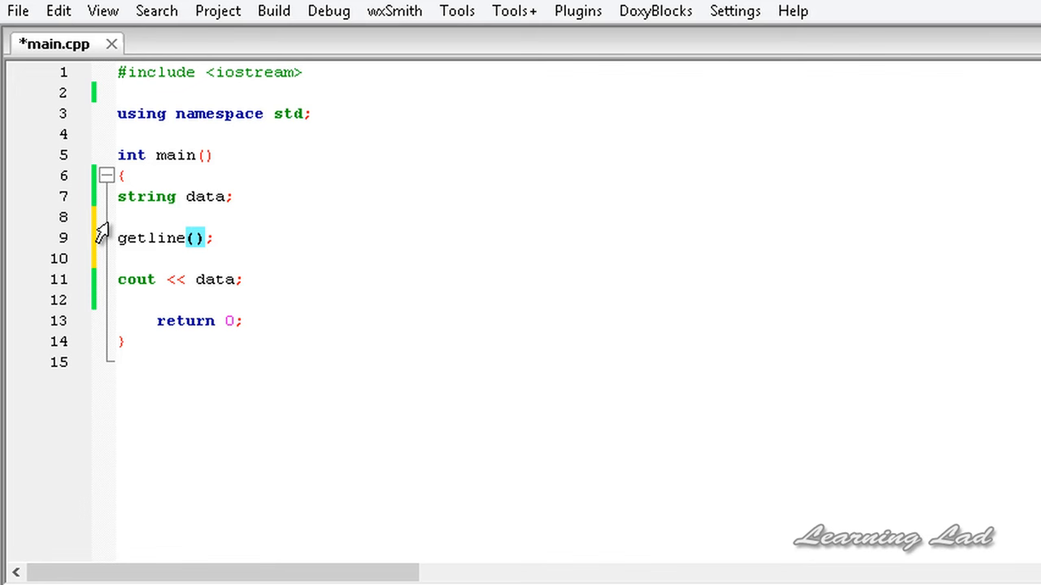
pyautogui.write('cin,')
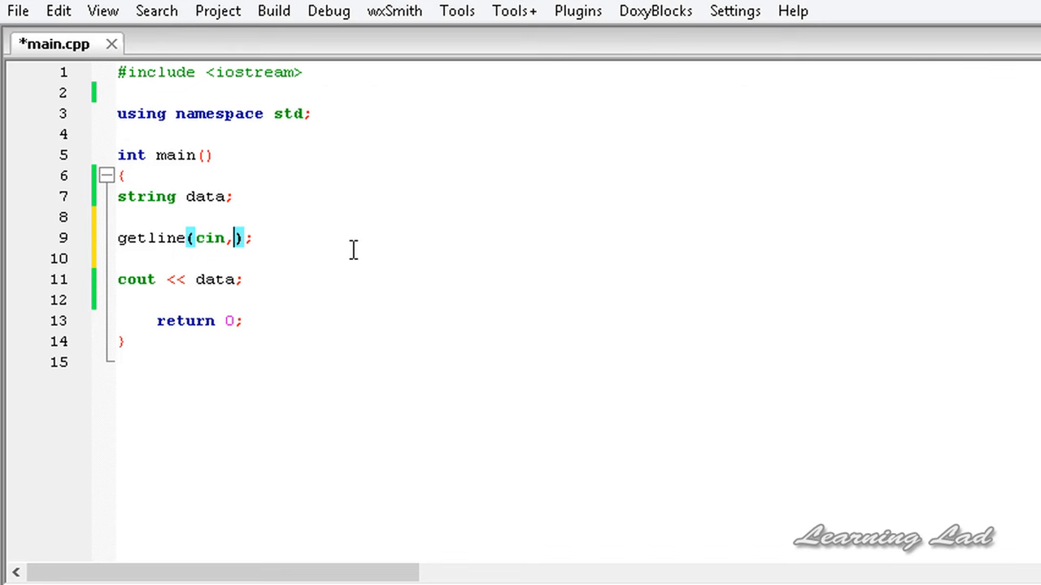
pyautogui.write('data')
pyautogui.write('i am th')
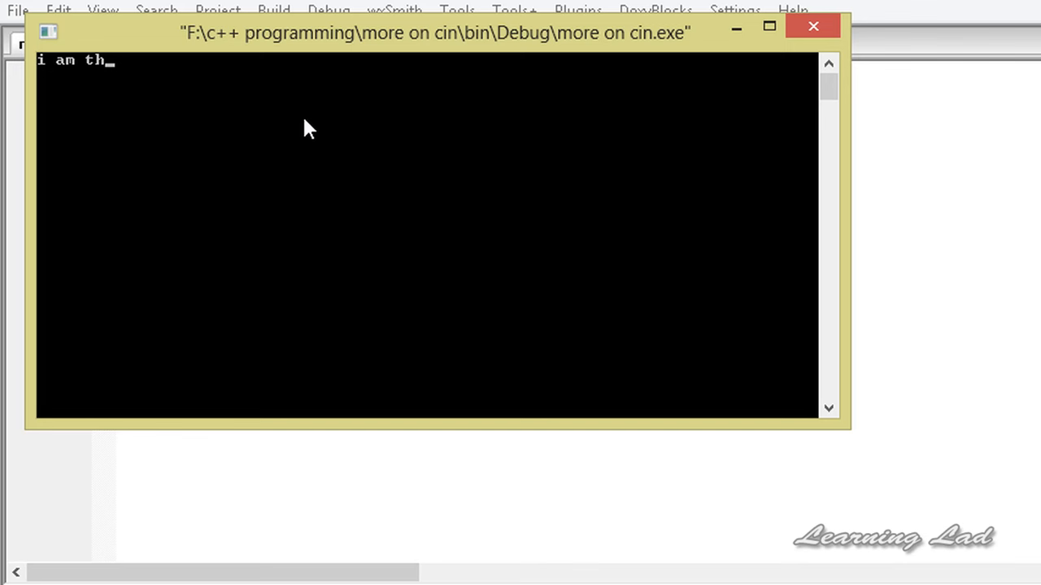
# Step: Enter 'i am the learning lad and i am awesome' in the getline program's console
pyautogui.click(810, 26)
pyautogui.write('e lear')
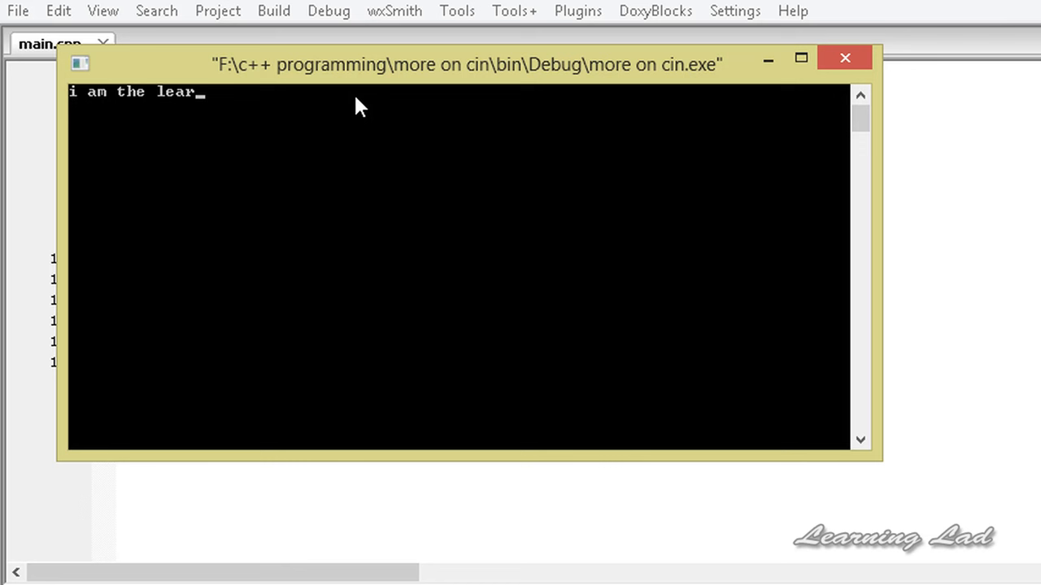
pyautogui.write('ning lad and i am awesome')
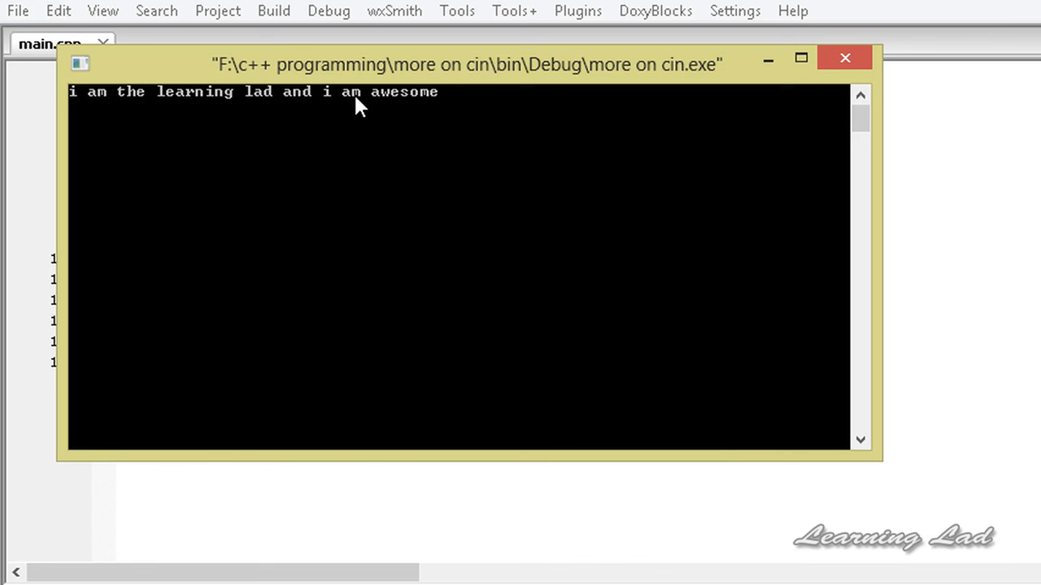